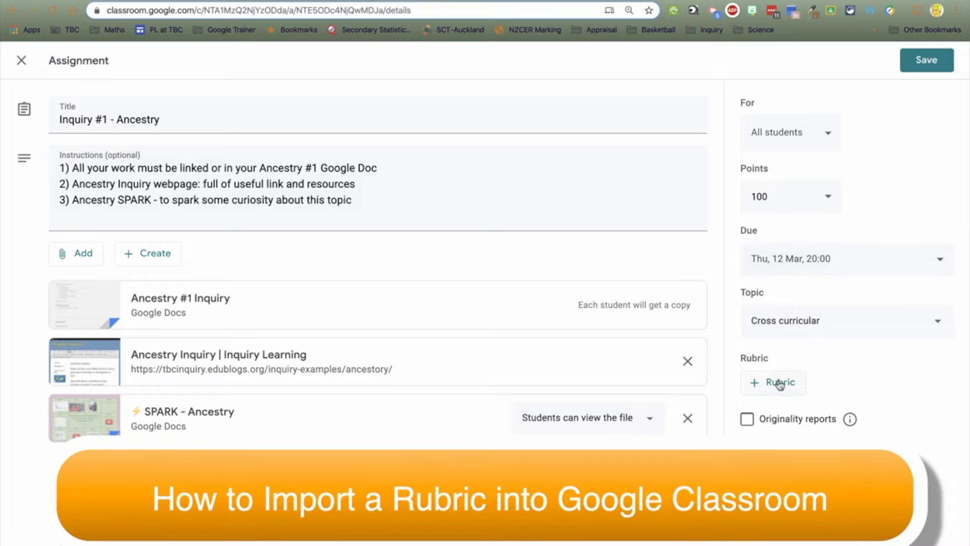
Reveal the Create, Reuse and Import from Sheets rubric choices on the Ancestry assignment
left_click(773, 382)
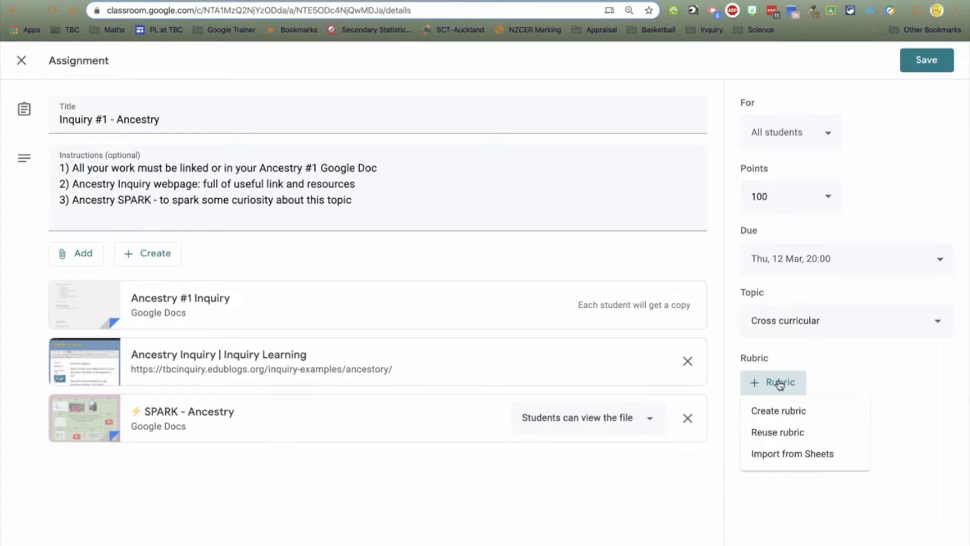
mouse_move(792, 454)
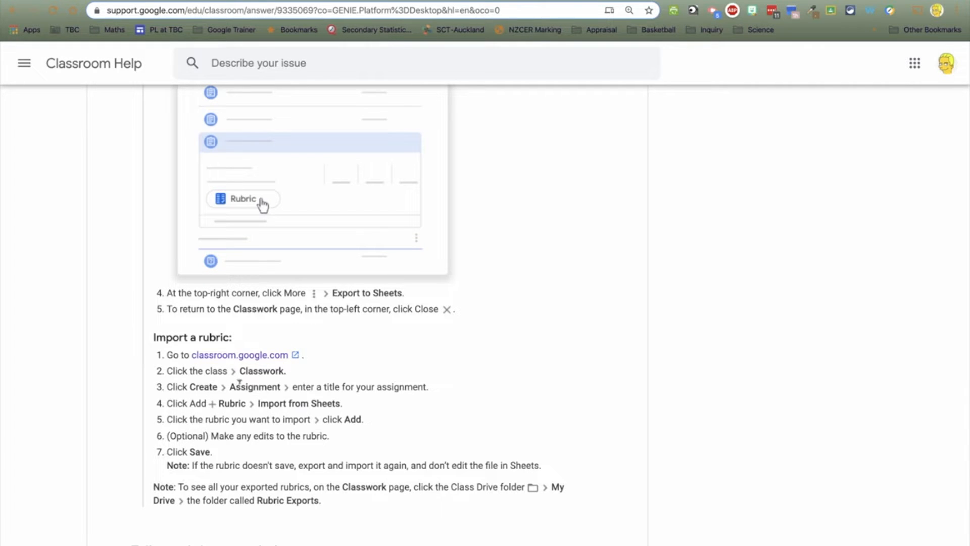
mouse_move(280, 400)
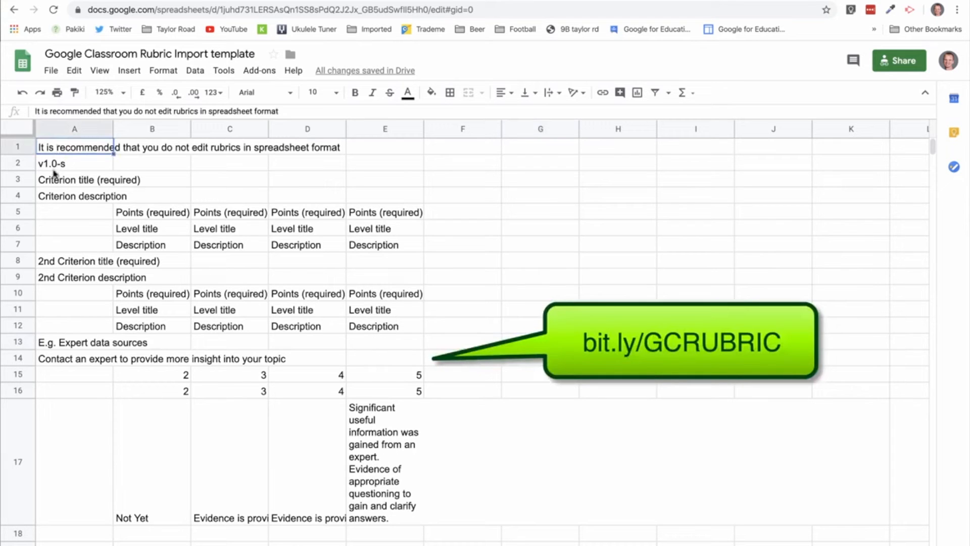
left_click(74, 163)
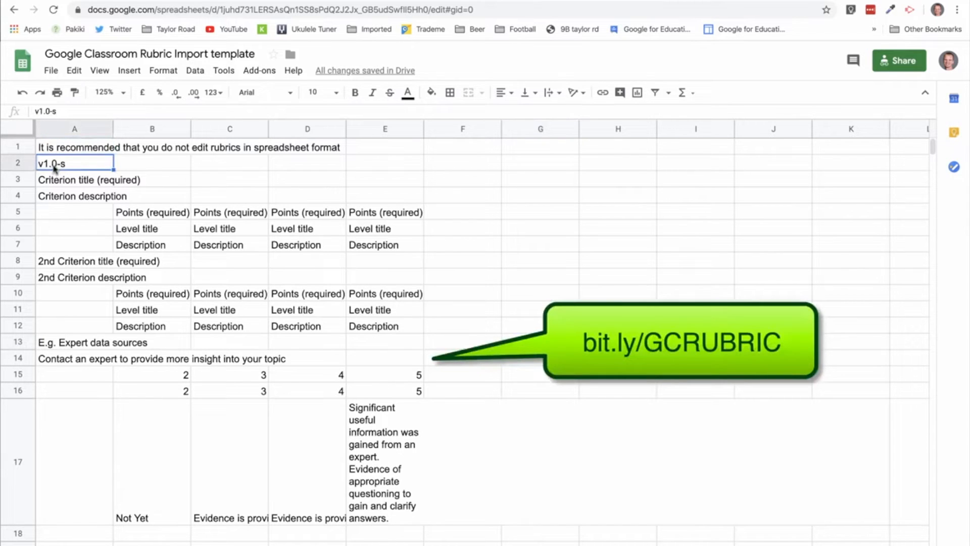
mouse_move(65, 183)
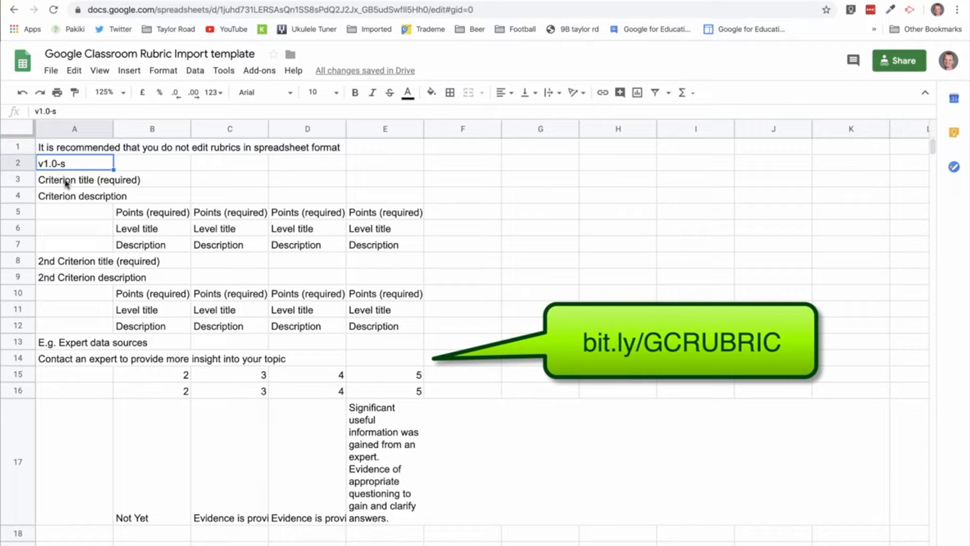
left_click(81, 195)
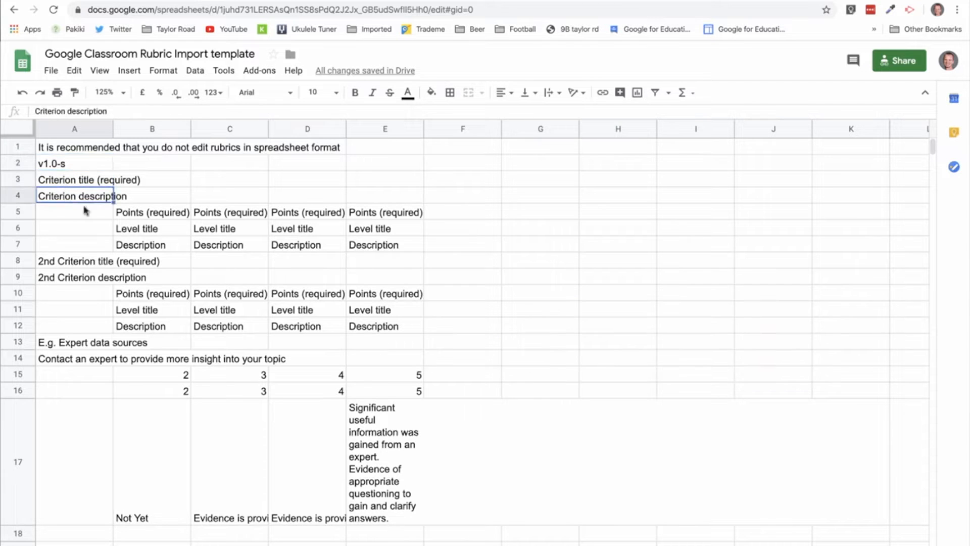
left_click(307, 212)
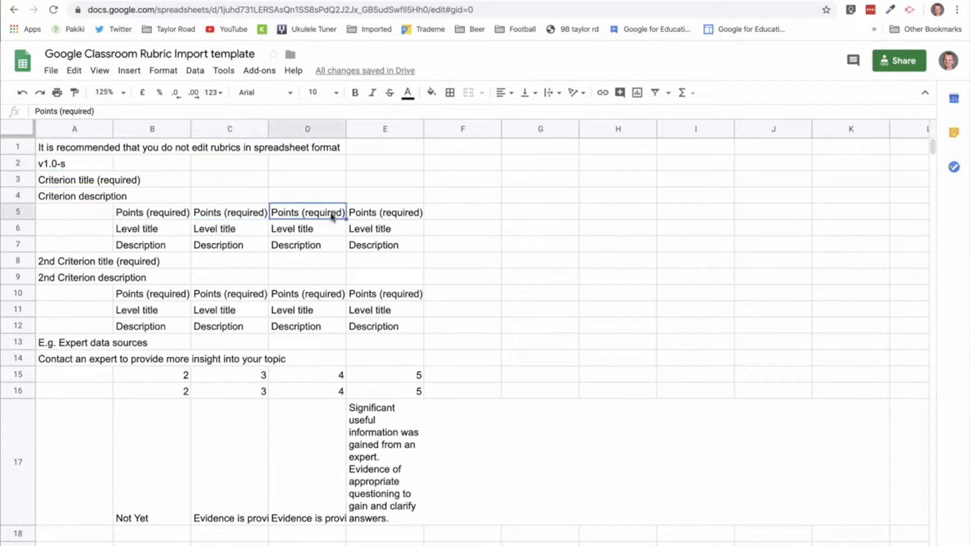
left_click(152, 245)
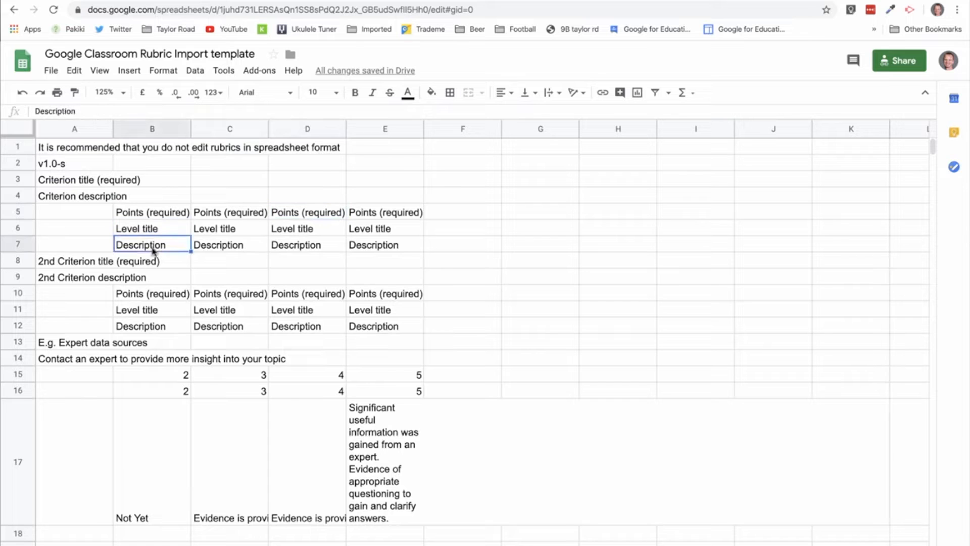
mouse_move(254, 209)
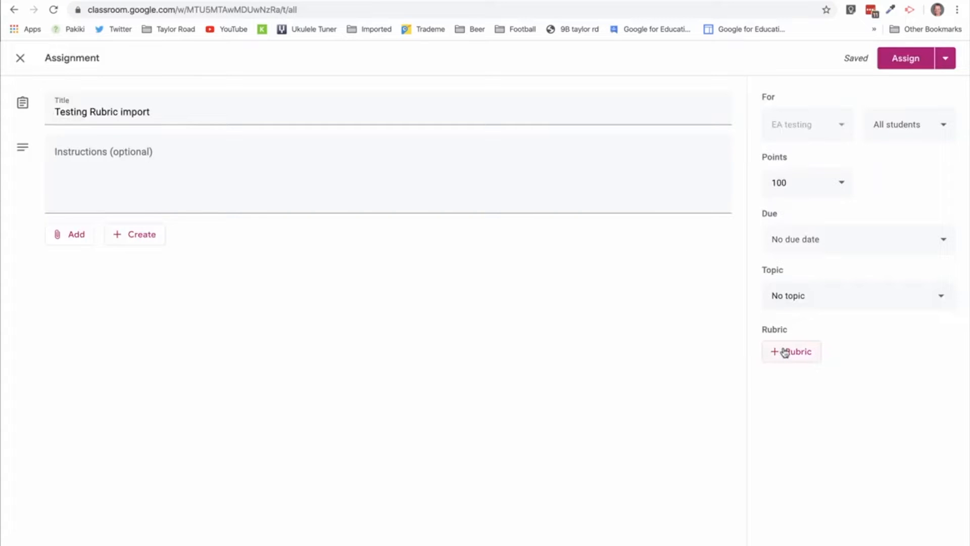
Reveal the rubric choices on the Testing Rubric import assignment, including Import from Sheets
left_click(790, 351)
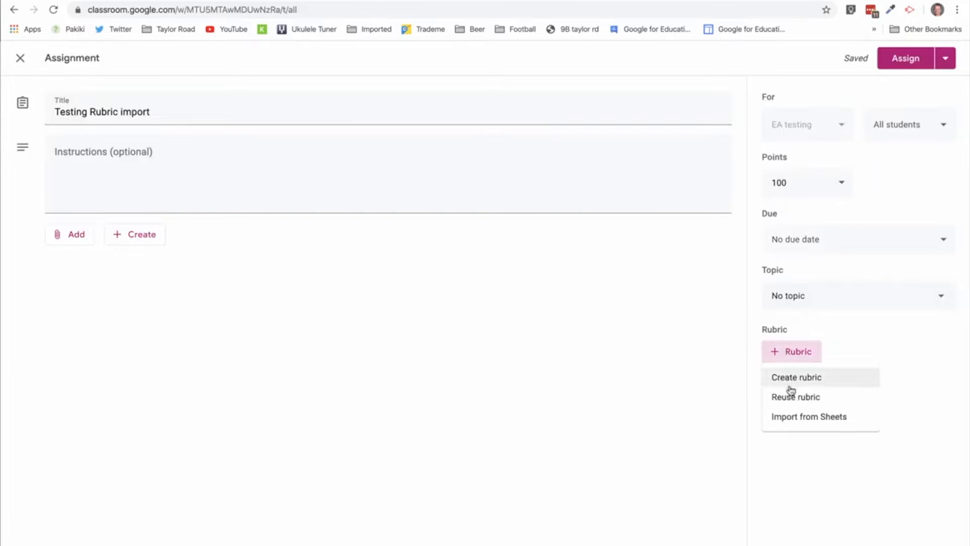
left_click(795, 377)
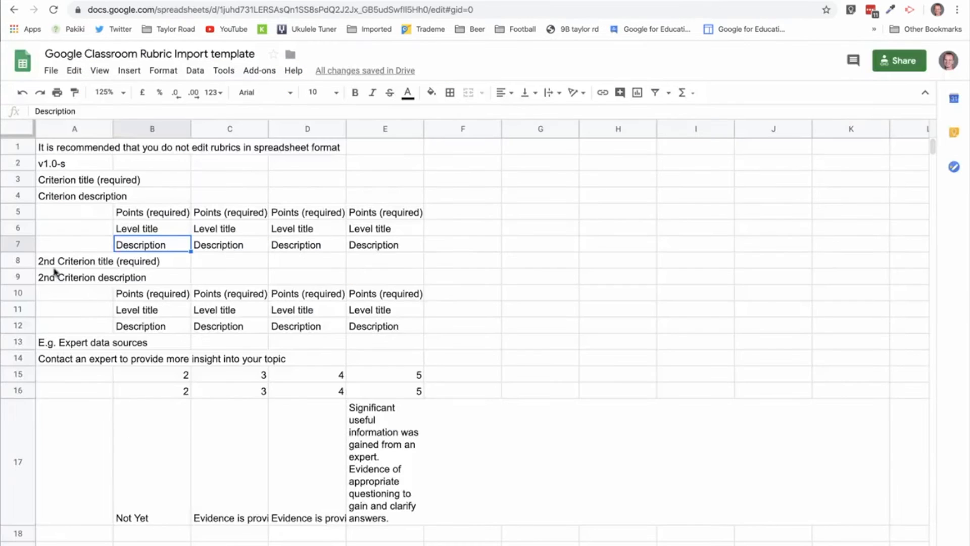
left_click(74, 261)
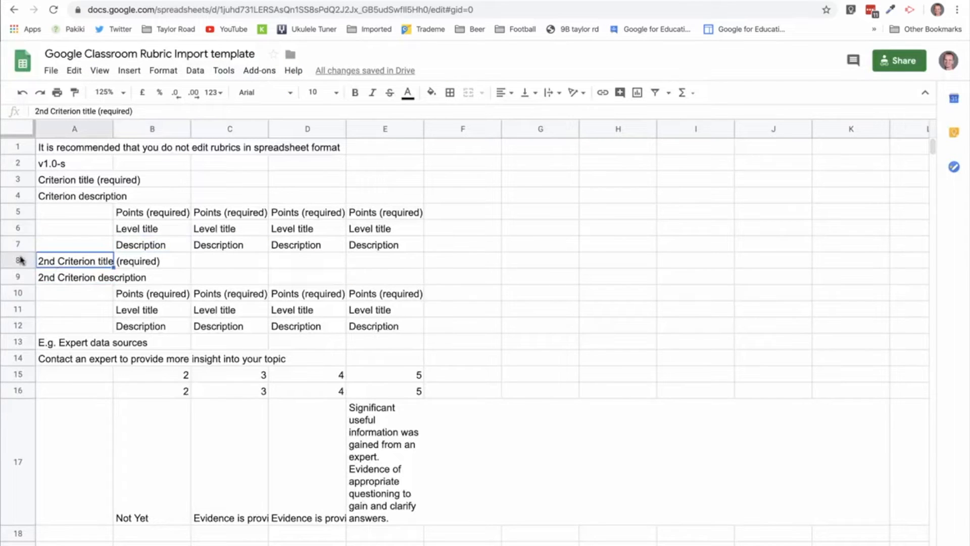
mouse_move(53, 371)
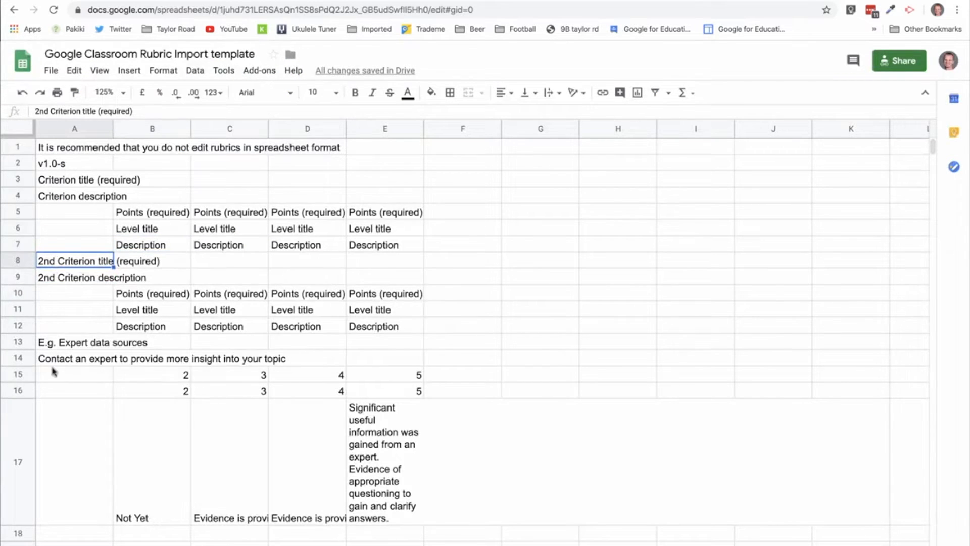
left_click(74, 343)
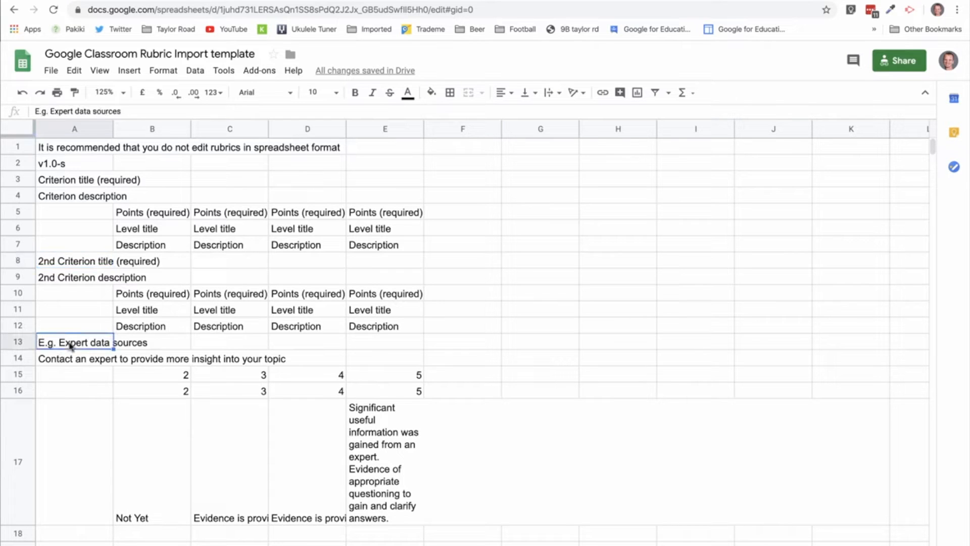
left_click(73, 358)
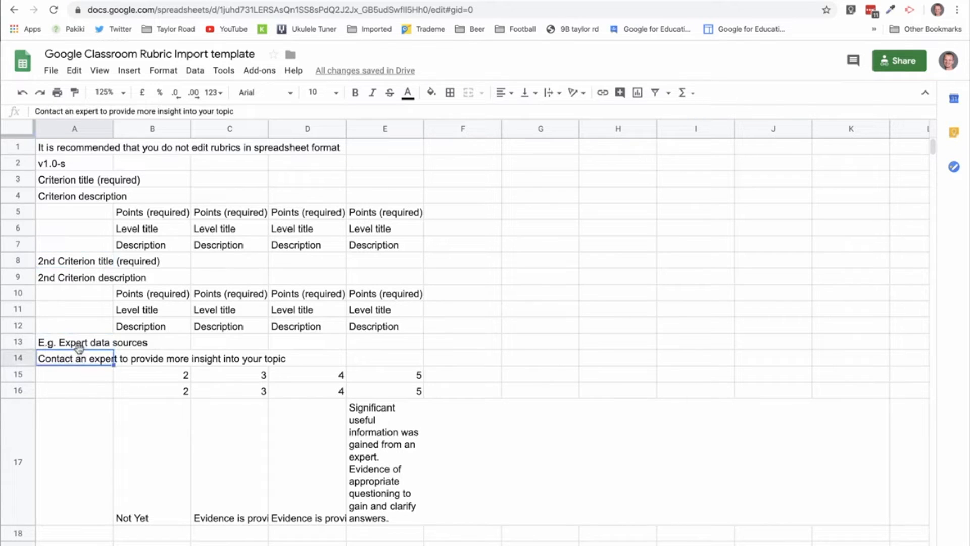
left_click(230, 461)
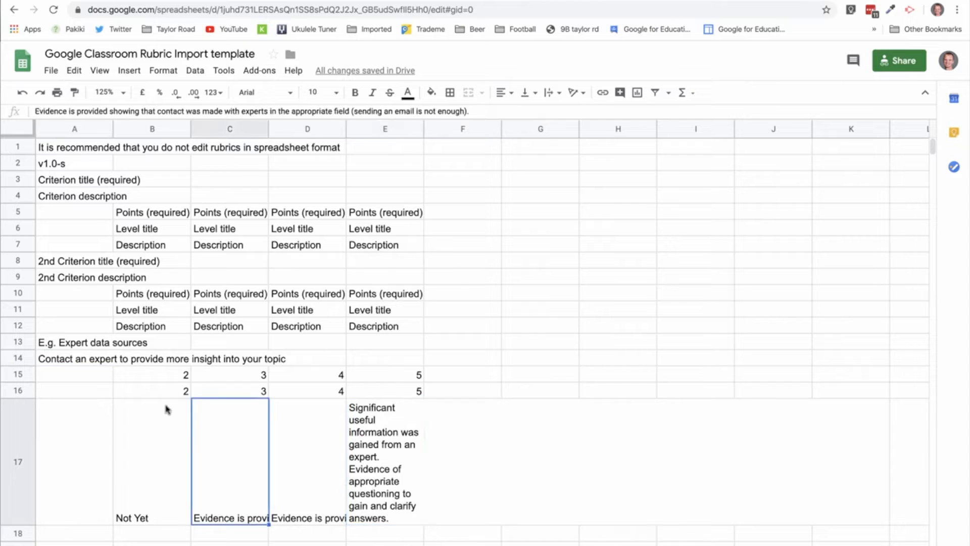
left_click(229, 374)
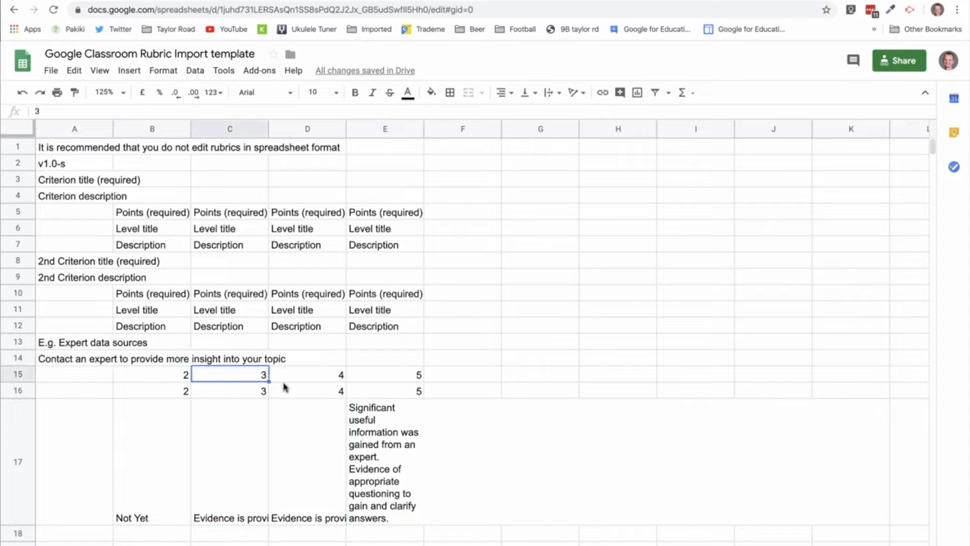
left_click(384, 374)
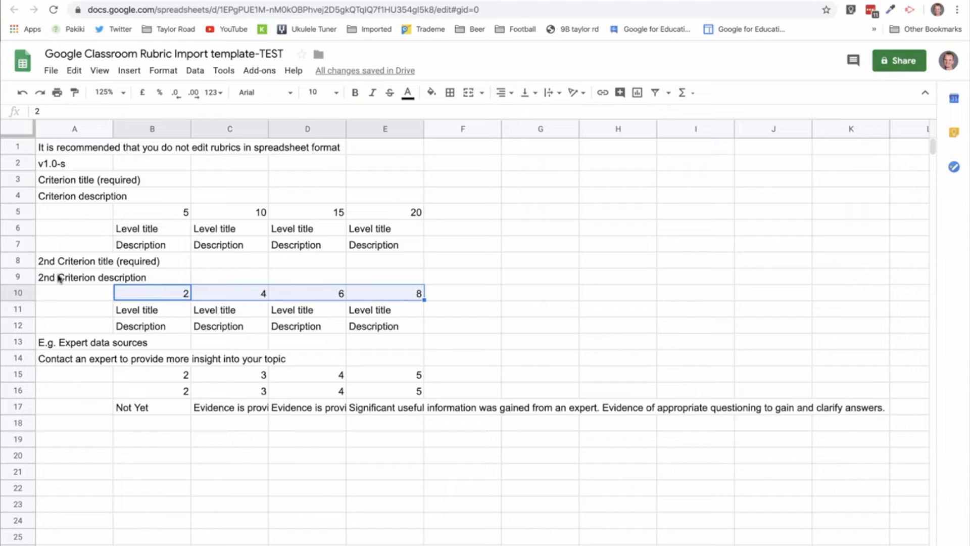
Select the second criterion description row in the template-TEST sheet
left_click(74, 342)
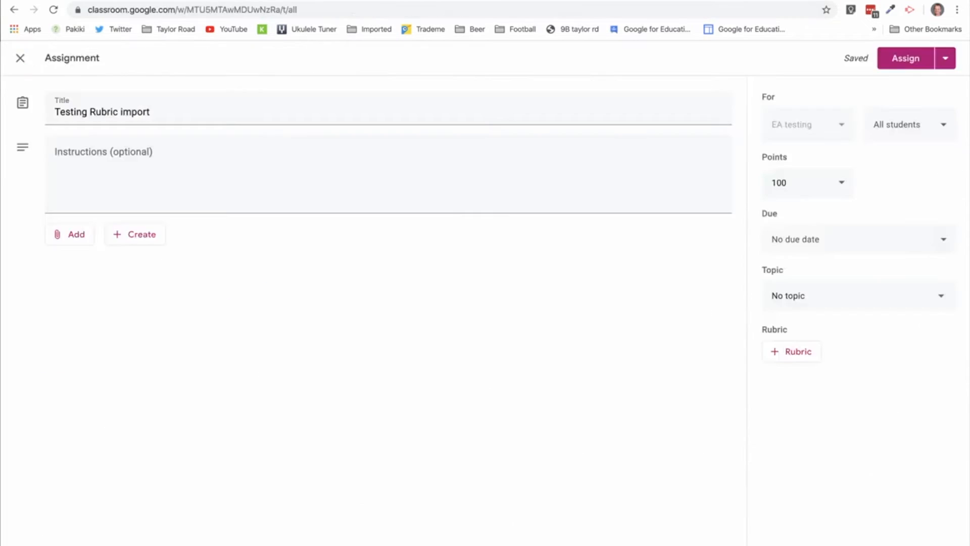
mouse_move(823, 330)
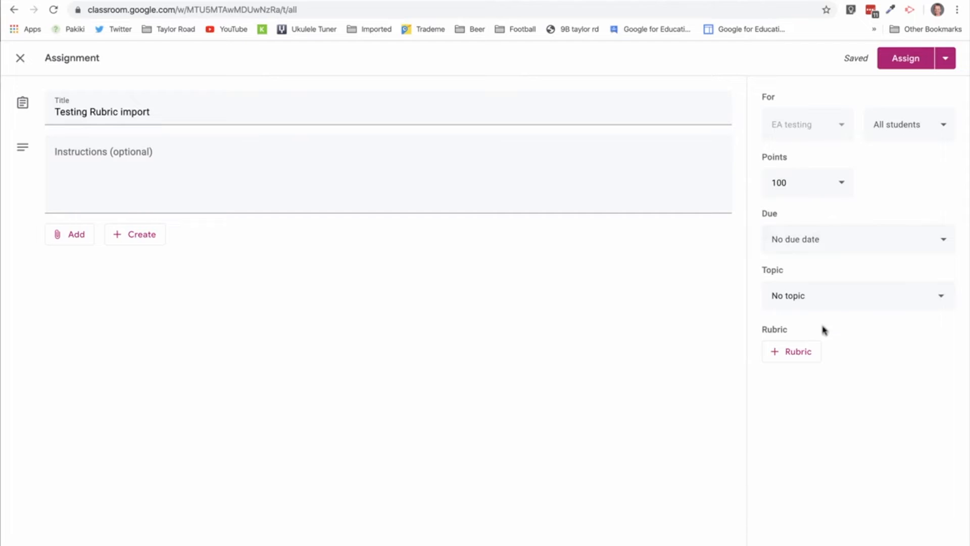
Import a rubric from the Google Classroom Rubric Import template-TEST spreadsheet via list view
left_click(791, 350)
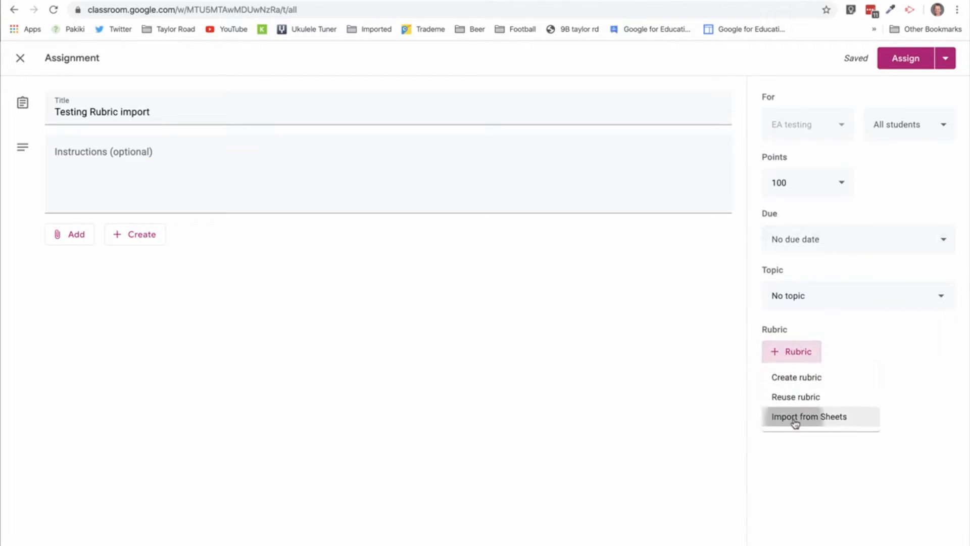
left_click(809, 416)
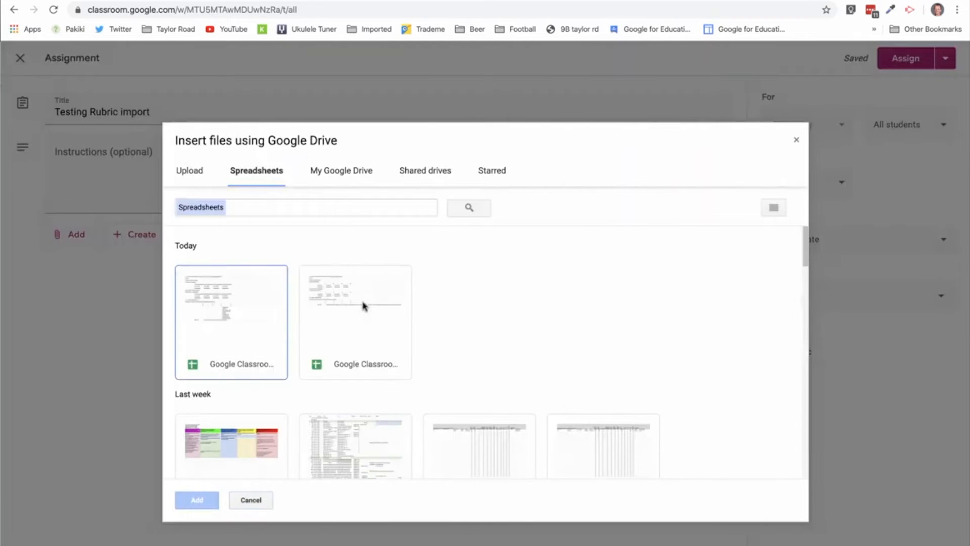
left_click(773, 207)
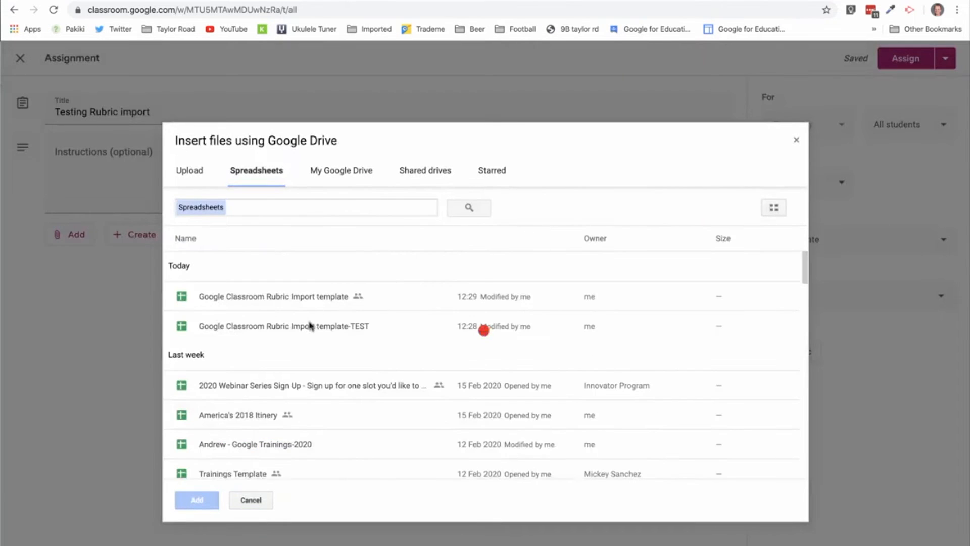
left_click(251, 500)
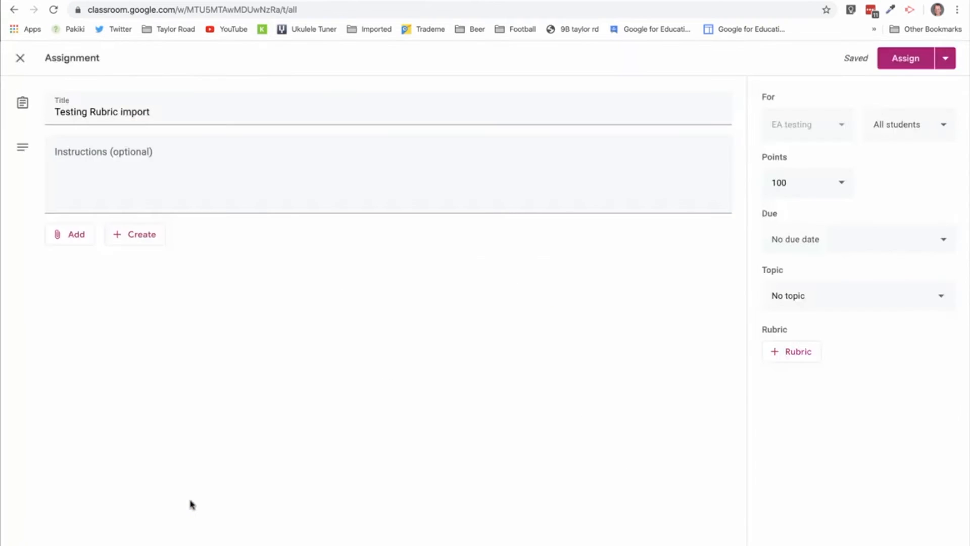
left_click(790, 351)
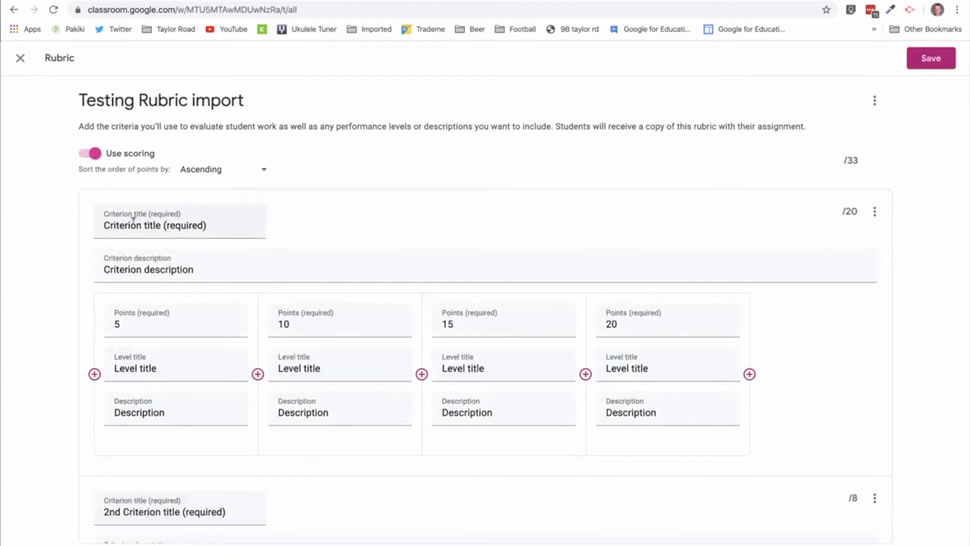
mouse_move(514, 361)
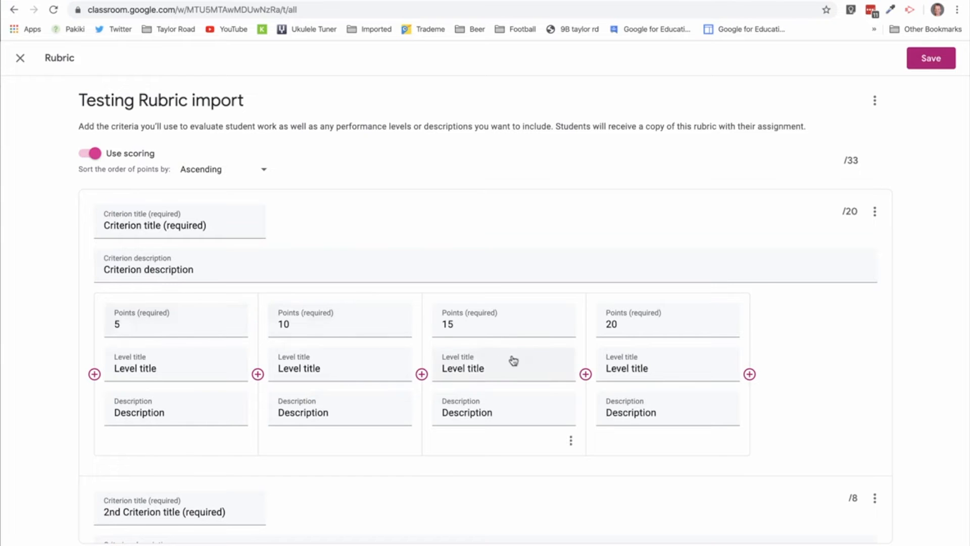
Scroll through the imported test rubric's criteria: 5–20, 2–8 and Expert data sources 2–5
scroll("down", 3)
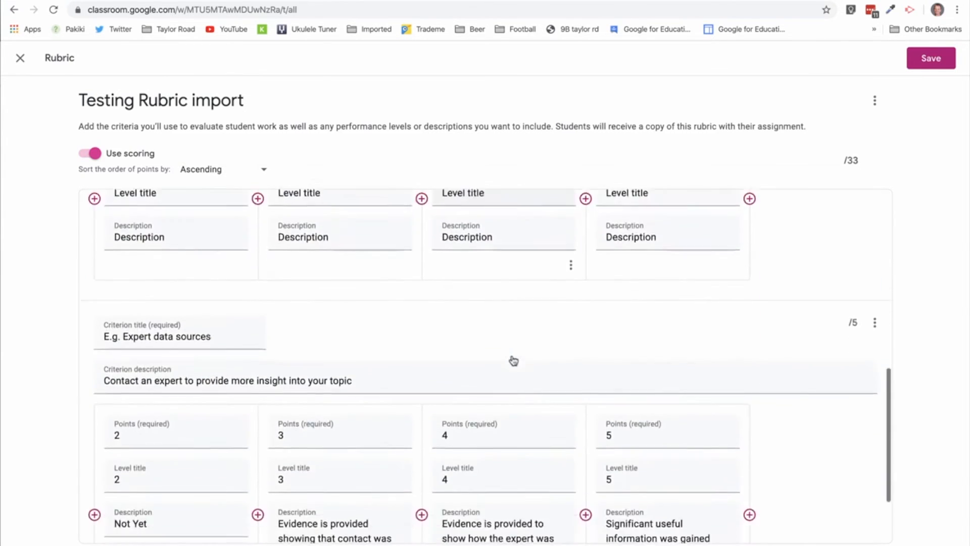
scroll("down", 3)
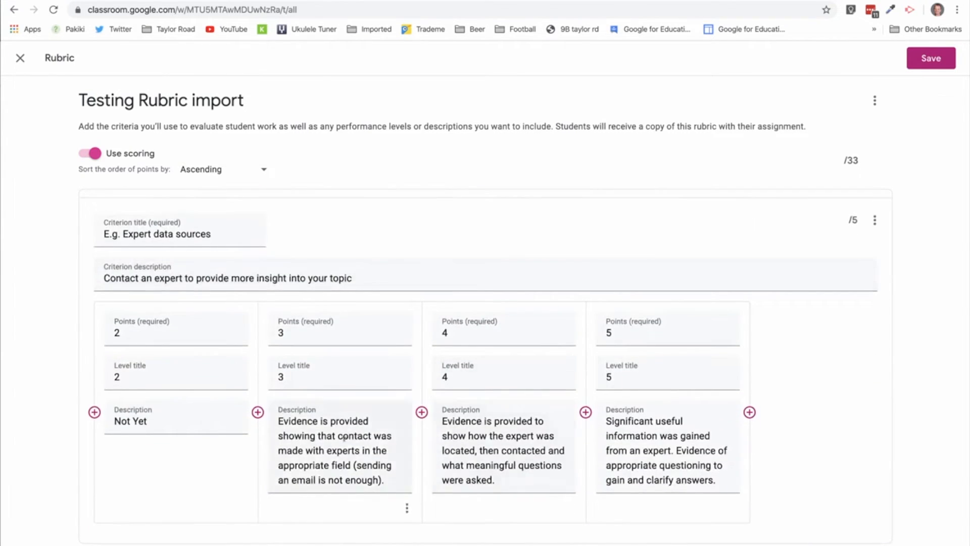
scroll("down", 3)
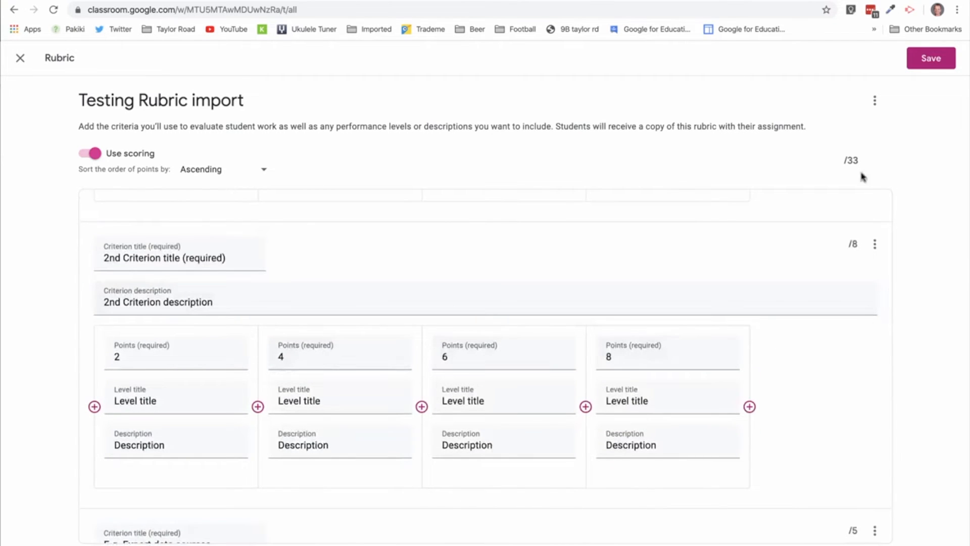
mouse_move(860, 161)
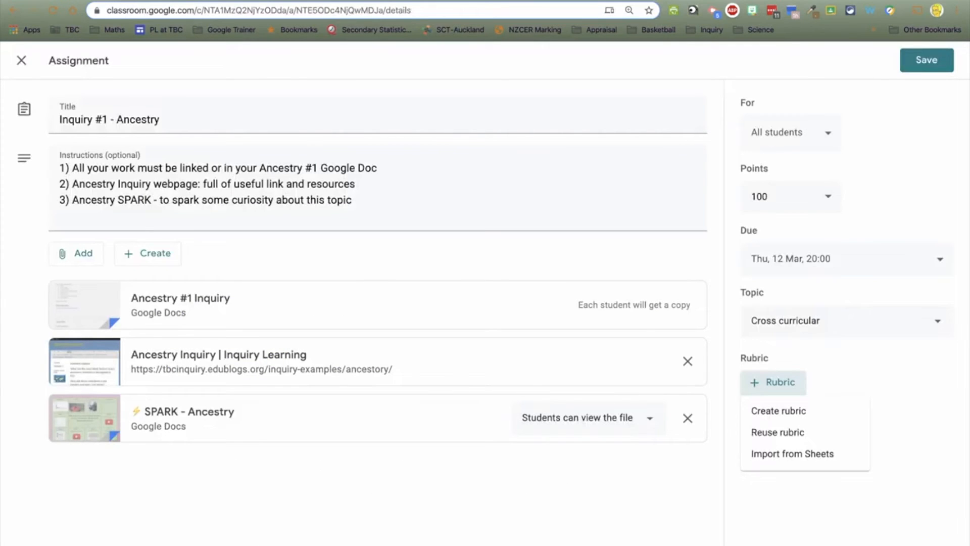
Inspect the Family tree level descriptions in the Rubric - Ancestry #1 Inquiry spreadsheet
left_click(793, 454)
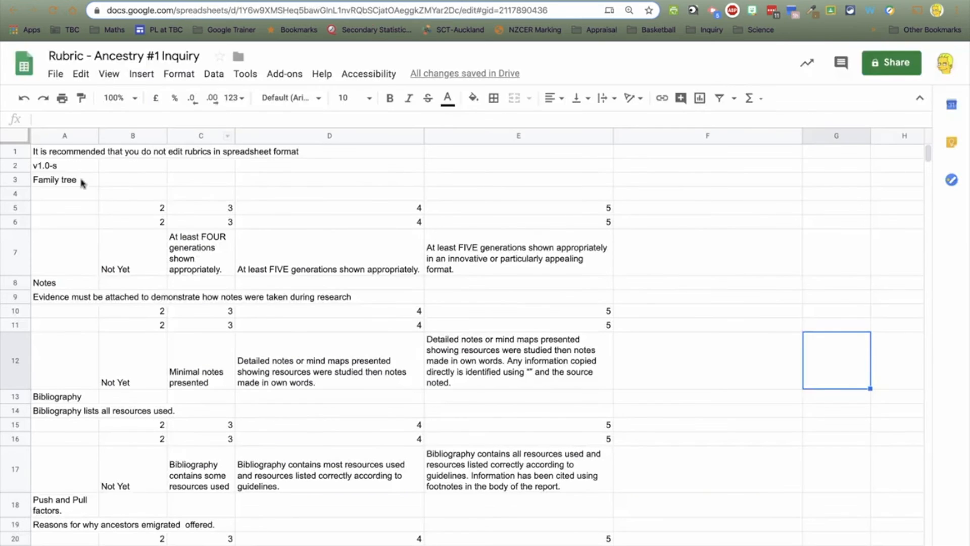
mouse_move(66, 165)
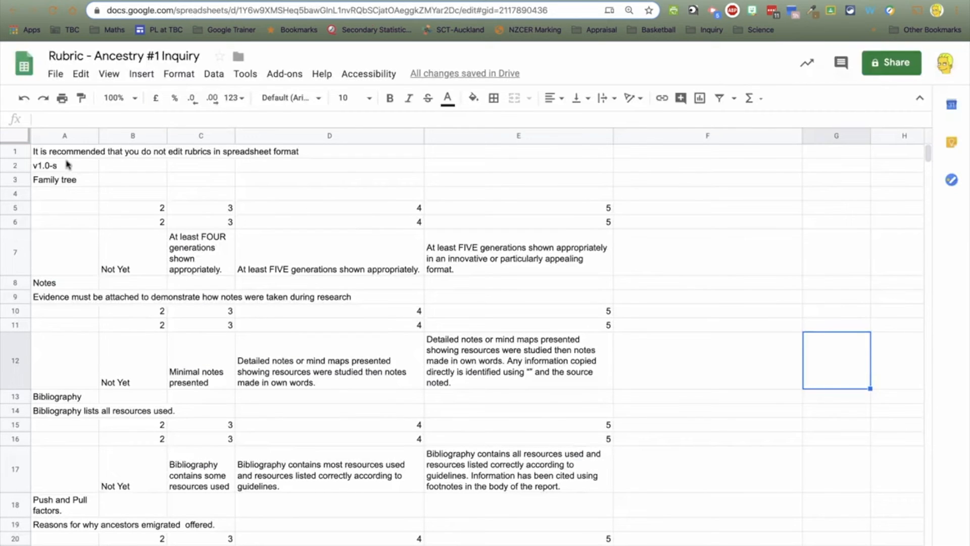
left_click(518, 251)
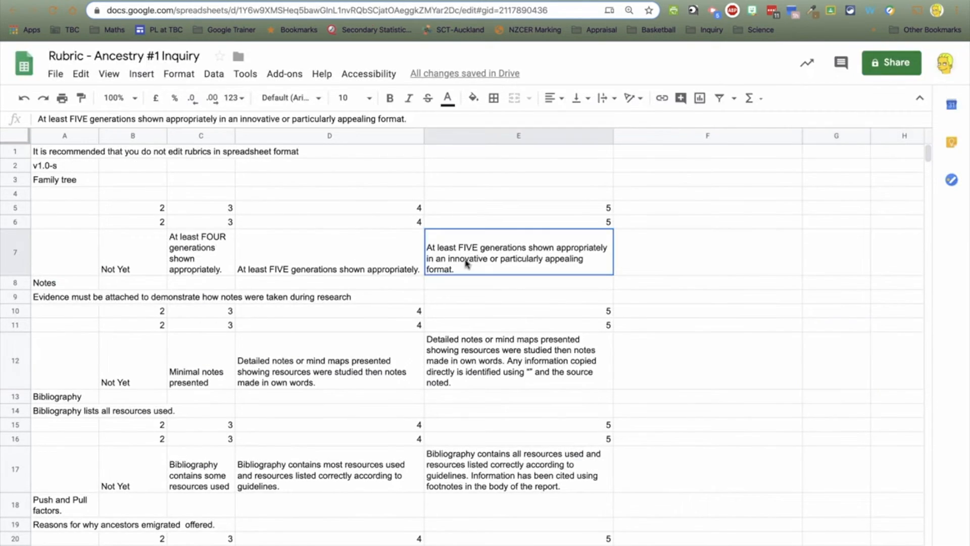
left_click(200, 360)
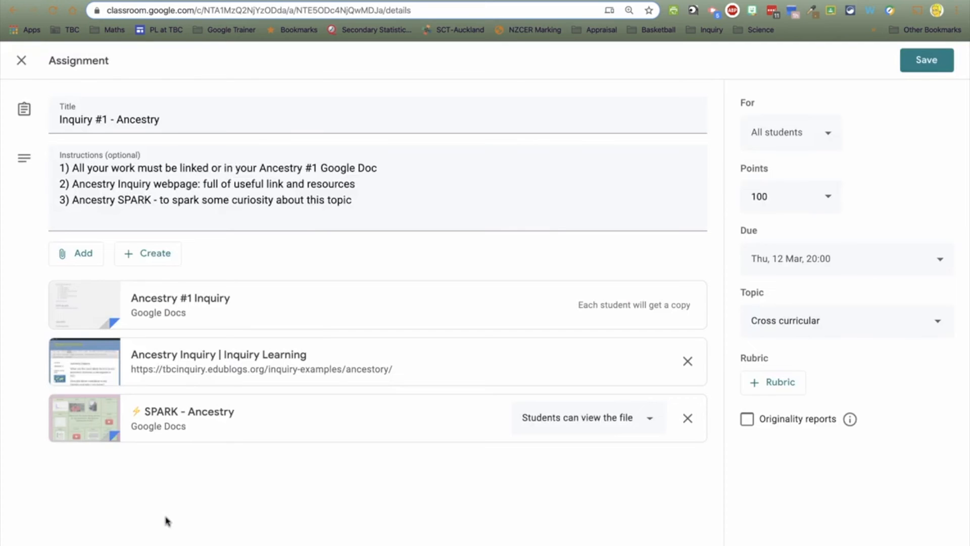
Import the Ancestry rubric spreadsheet and save it as 6 criteria worth 30 points
left_click(772, 382)
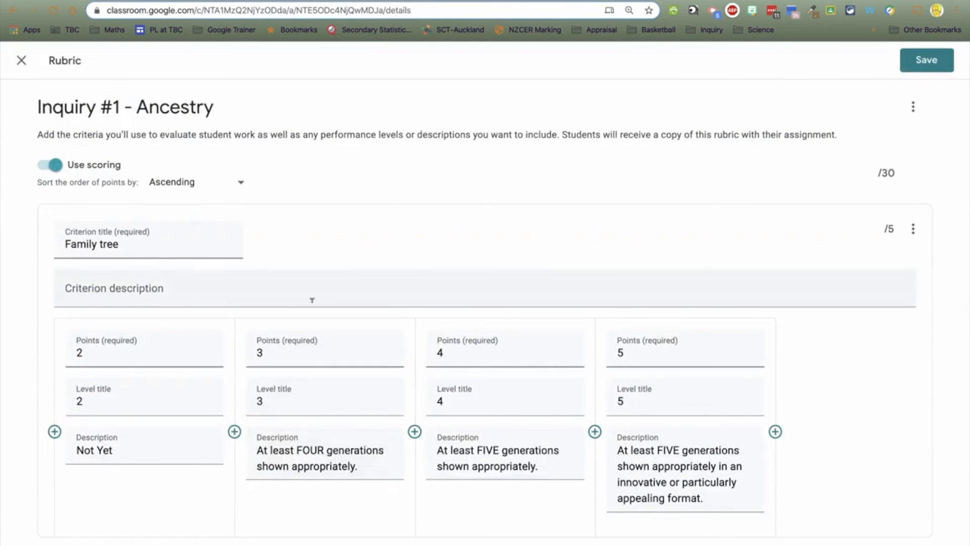
left_click(927, 60)
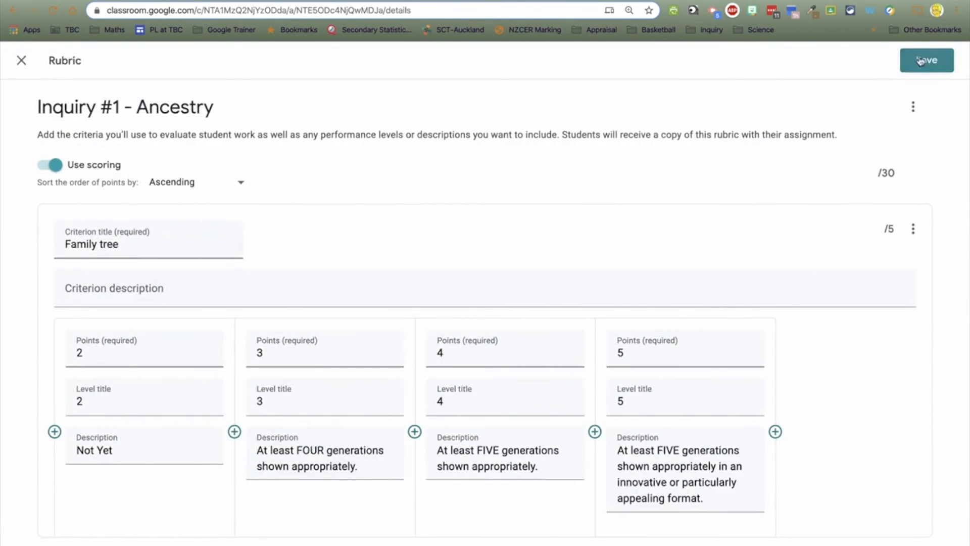
left_click(927, 60)
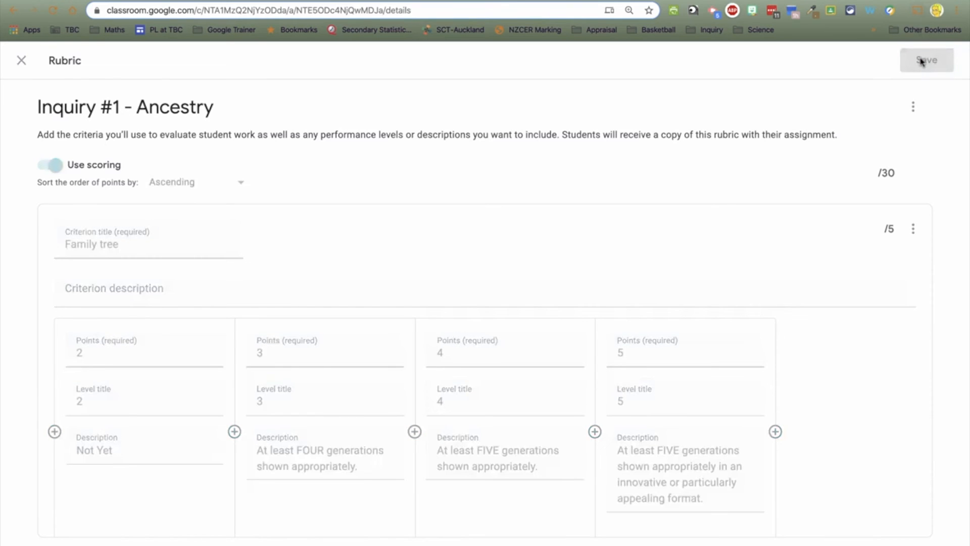
left_click(927, 60)
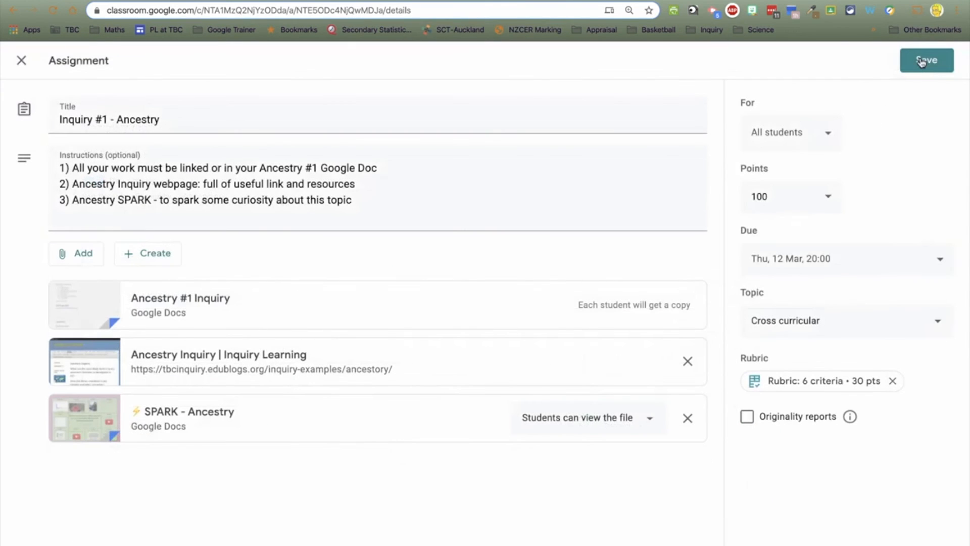